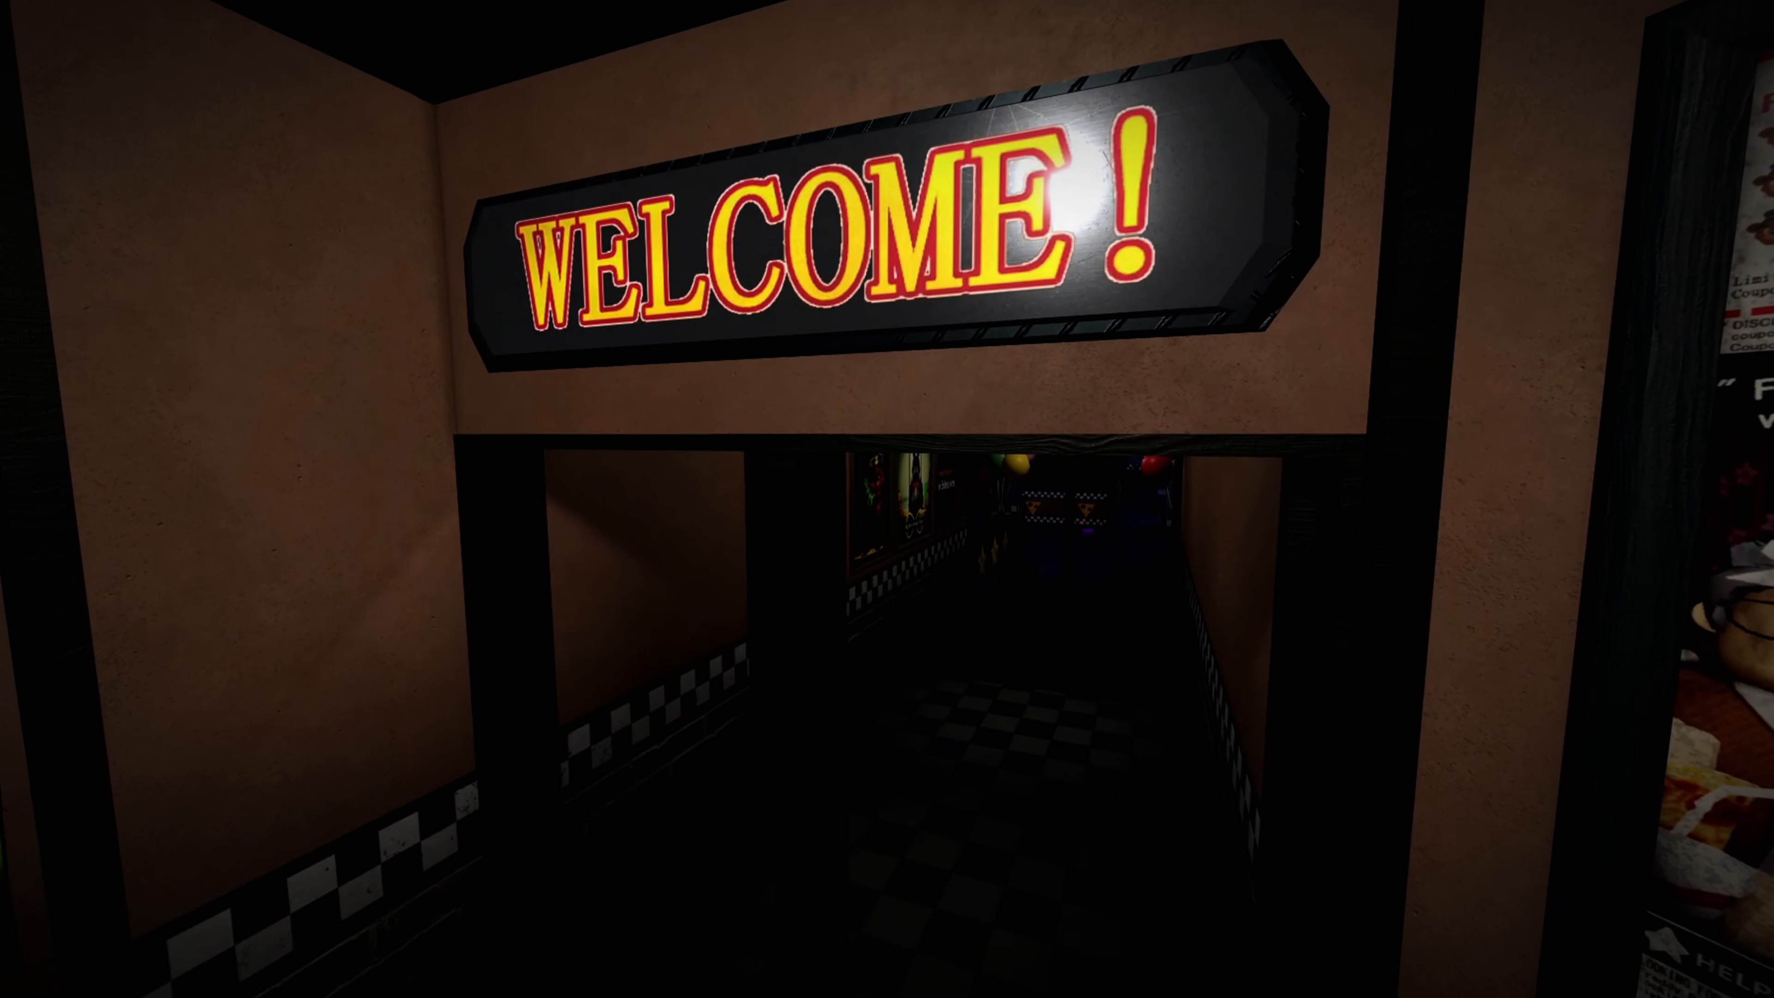
pyautogui.moveTo(886, 499)
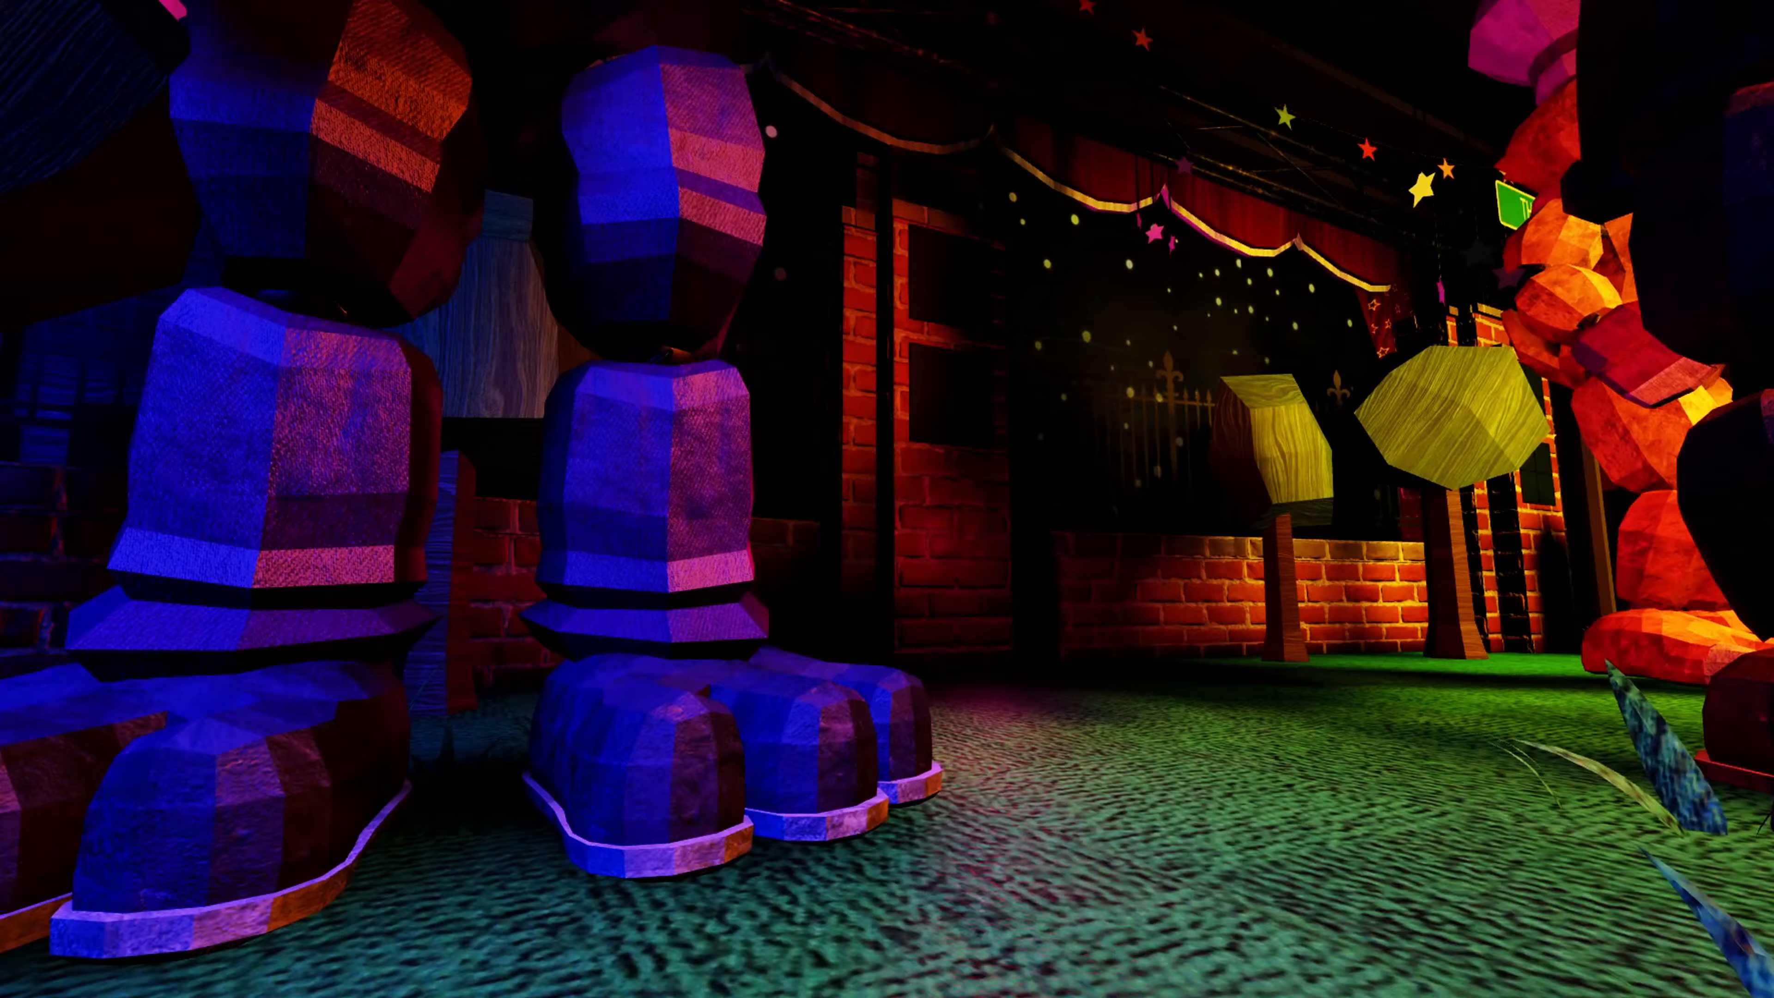
pyautogui.moveTo(887, 499)
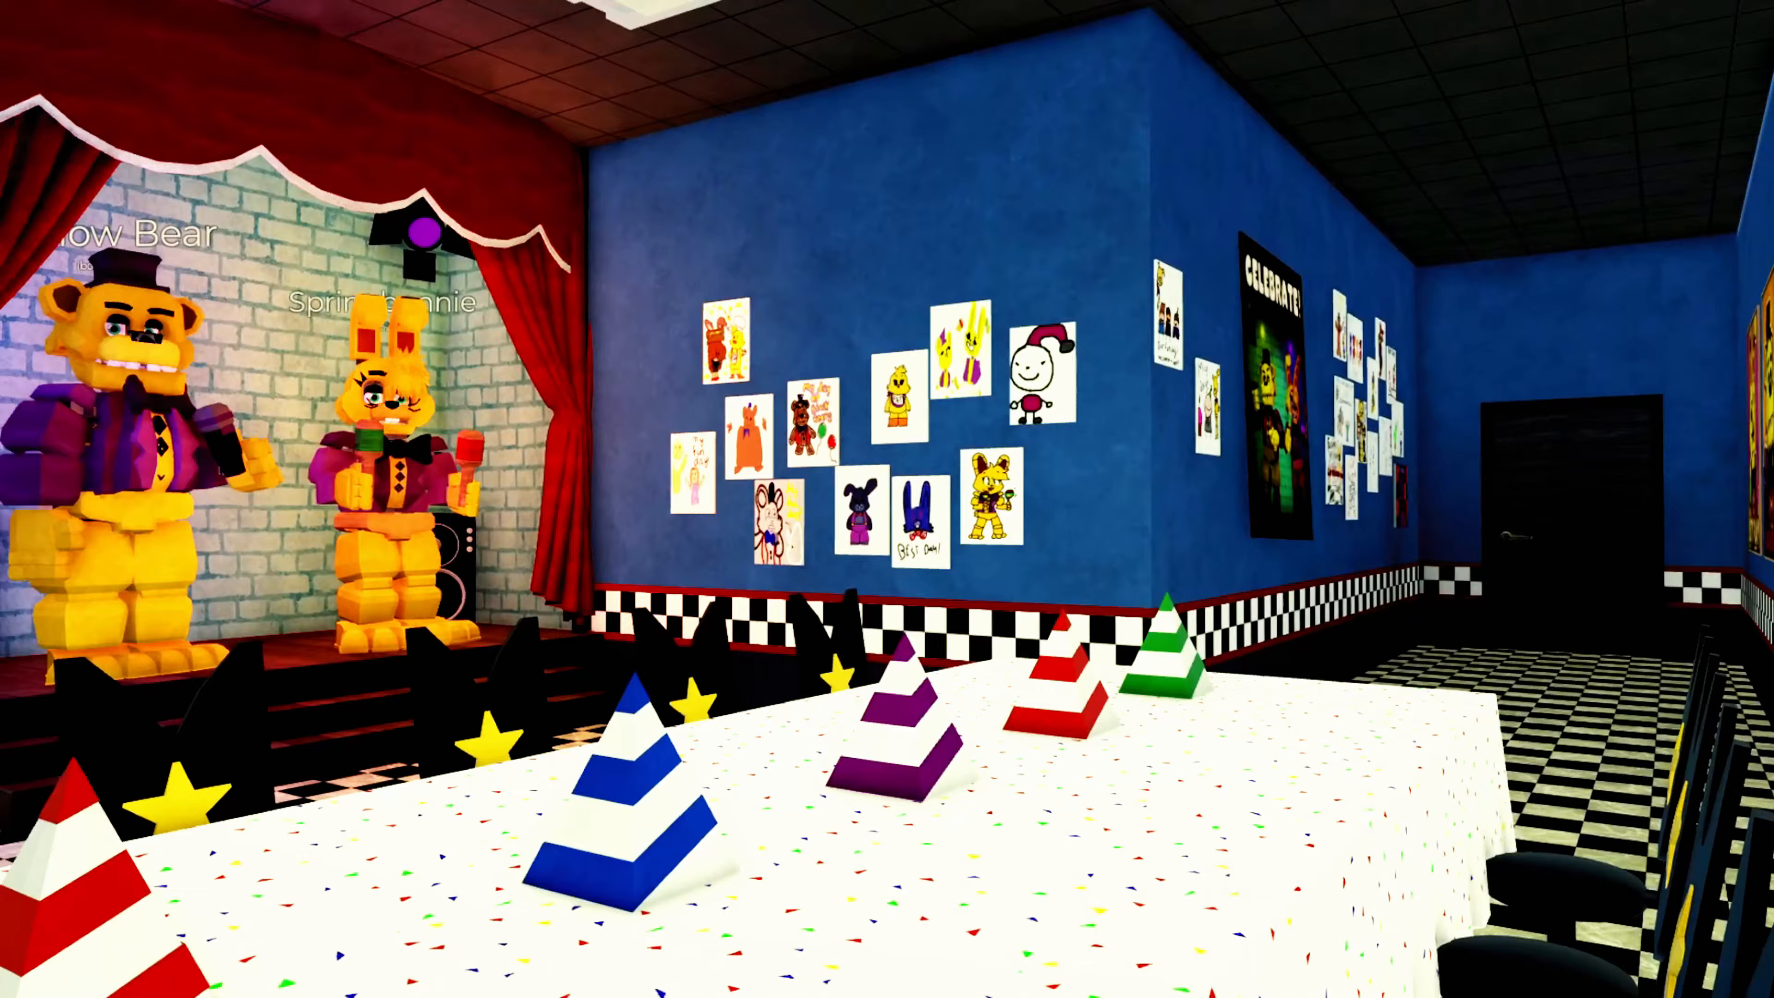
pyautogui.moveTo(887, 499)
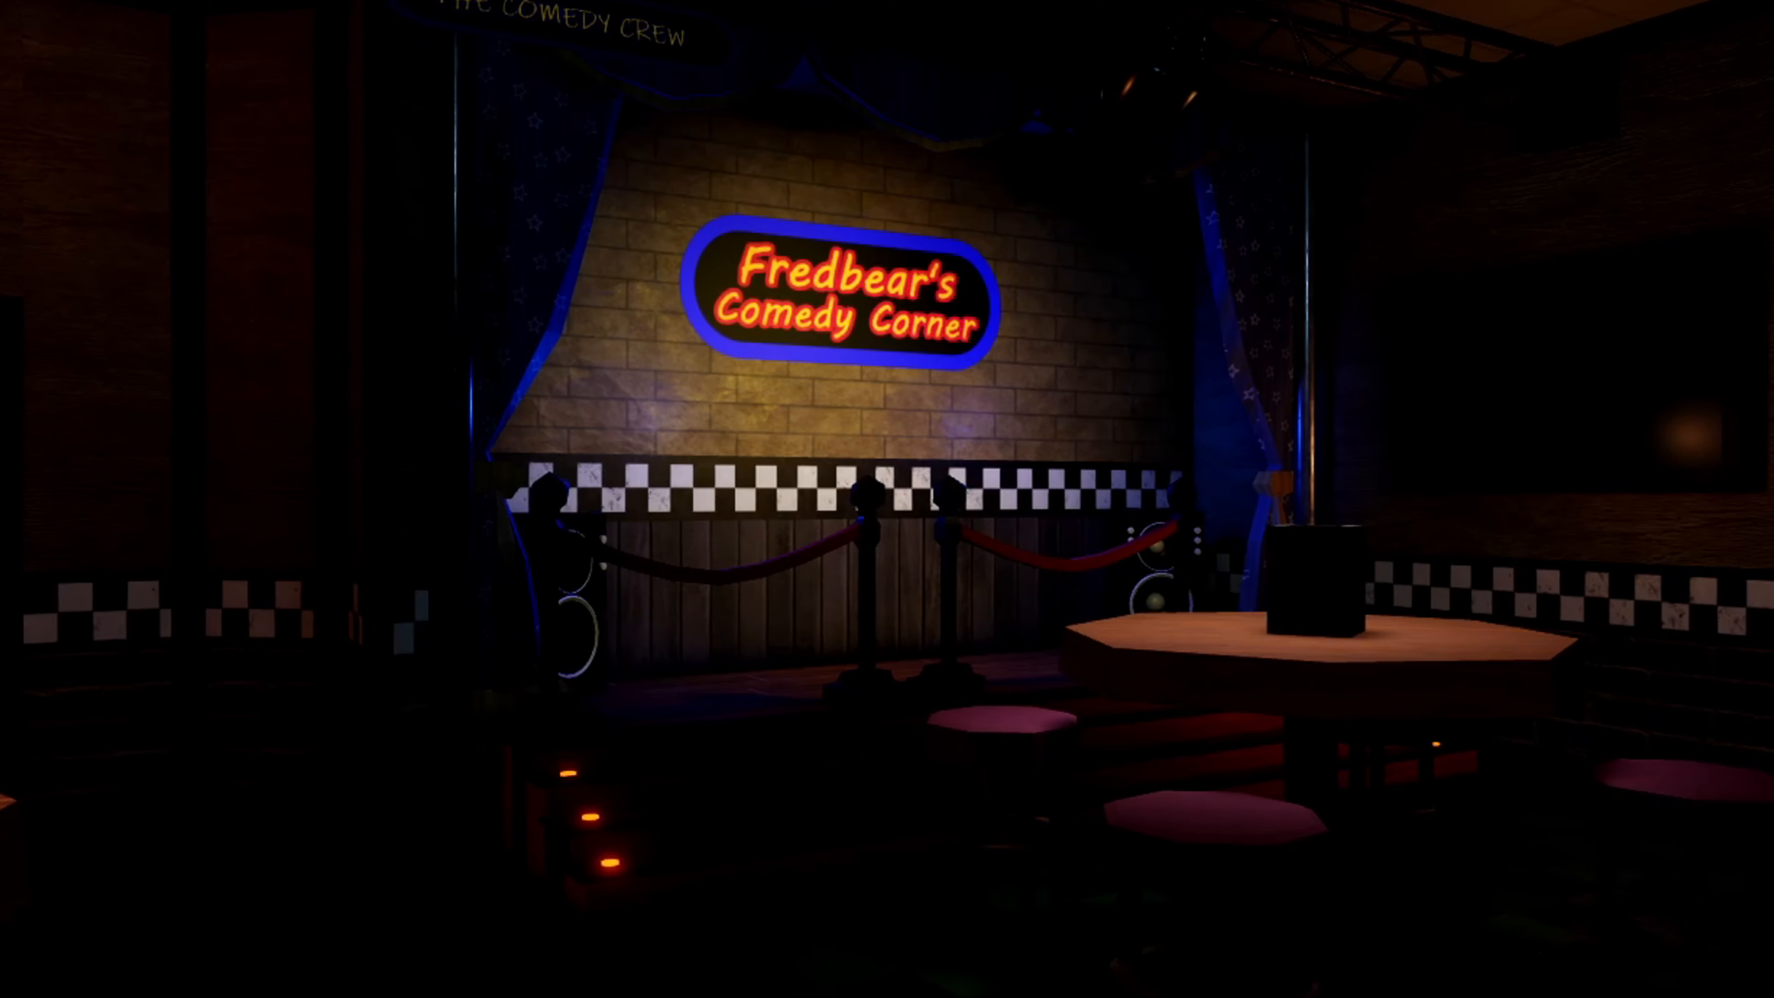
pyautogui.moveTo(886, 499)
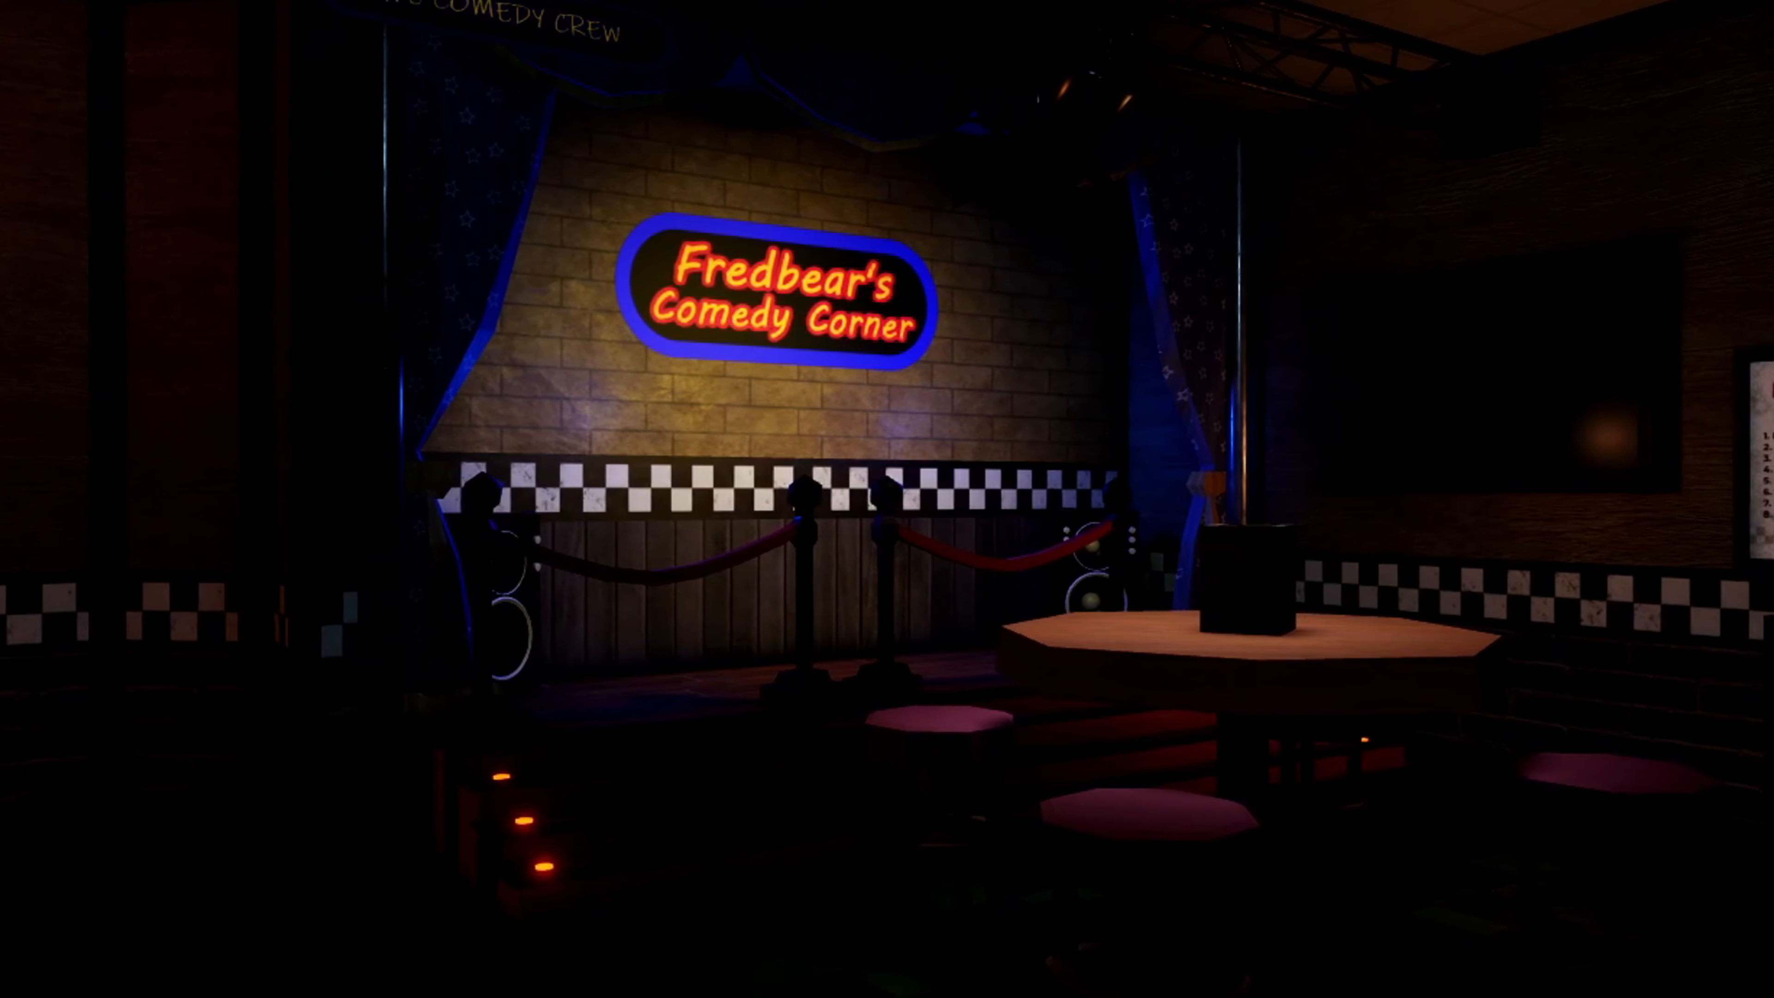